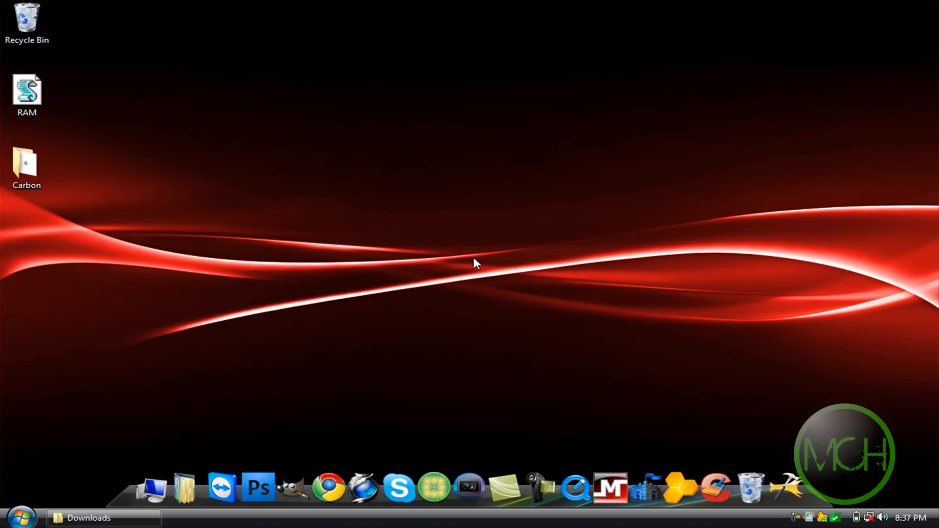
{"action": "mouse_move", "coordinate": [583, 354]}
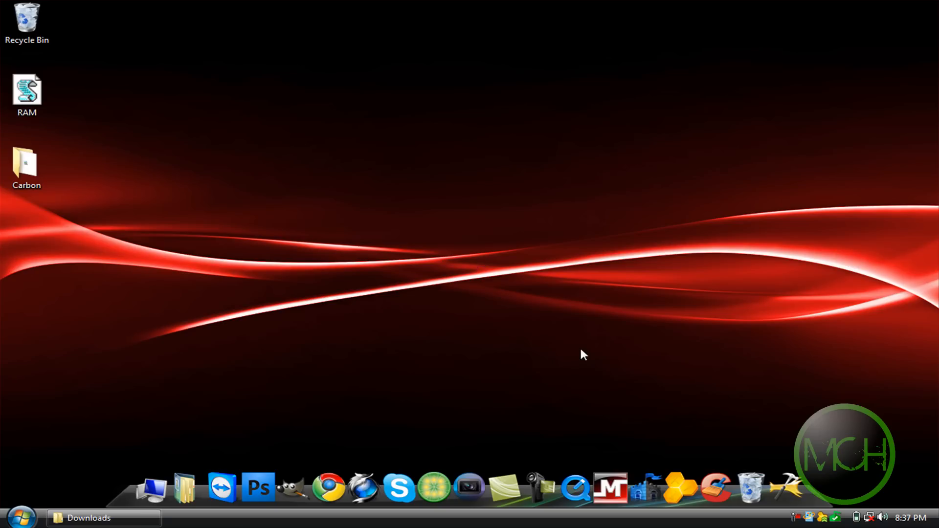
{"action": "mouse_move", "coordinate": [647, 407]}
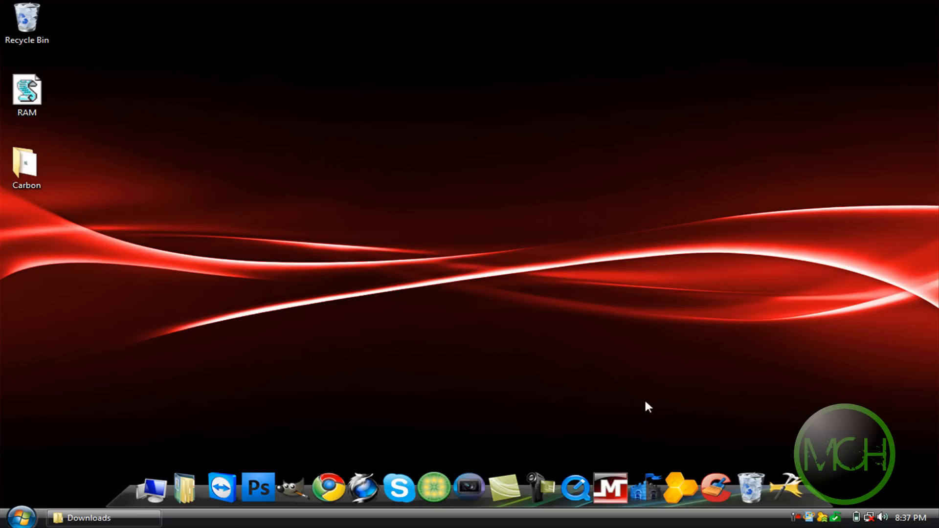
{"action": "mouse_move", "coordinate": [677, 486]}
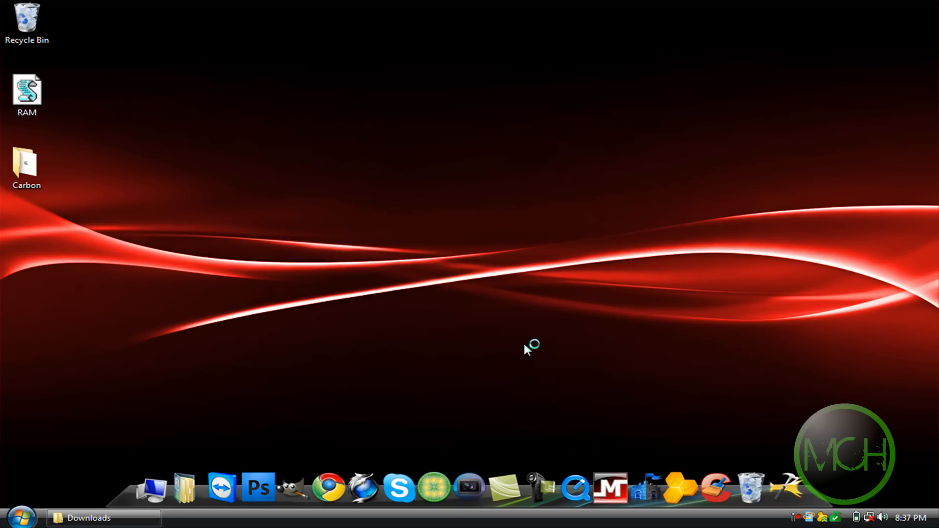
{"action": "mouse_move", "coordinate": [527, 350]}
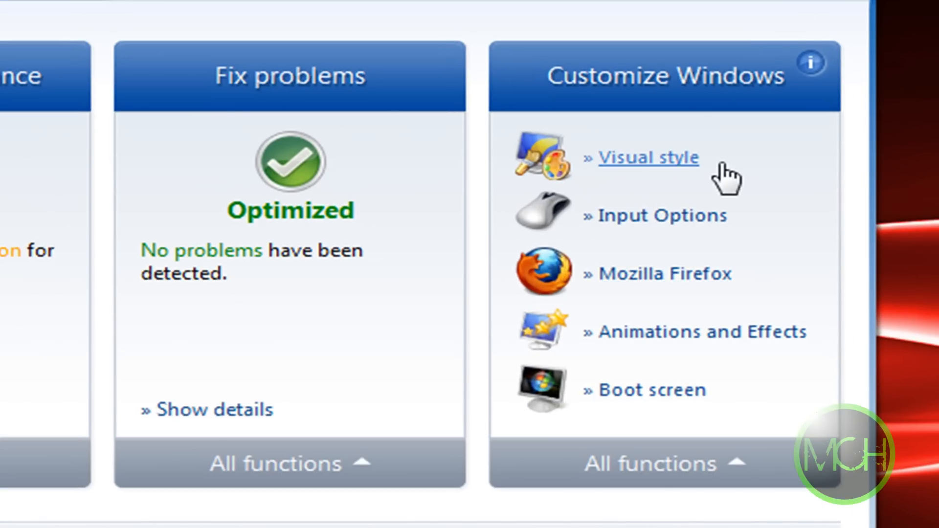
{"action": "mouse_move", "coordinate": [695, 174]}
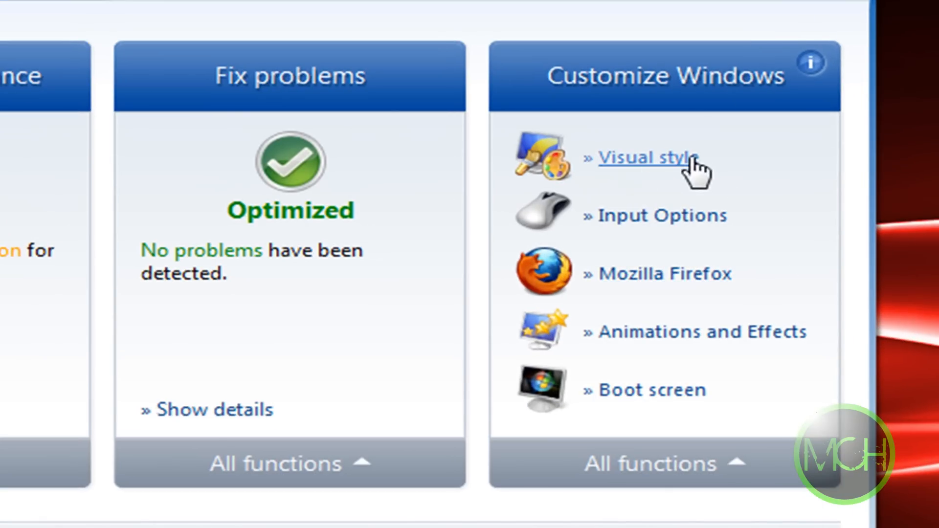
Open TuneUp Styler's Visual style page from Customize Windows, listing 11 installed styles.
{"action": "left_click", "coordinate": [643, 158]}
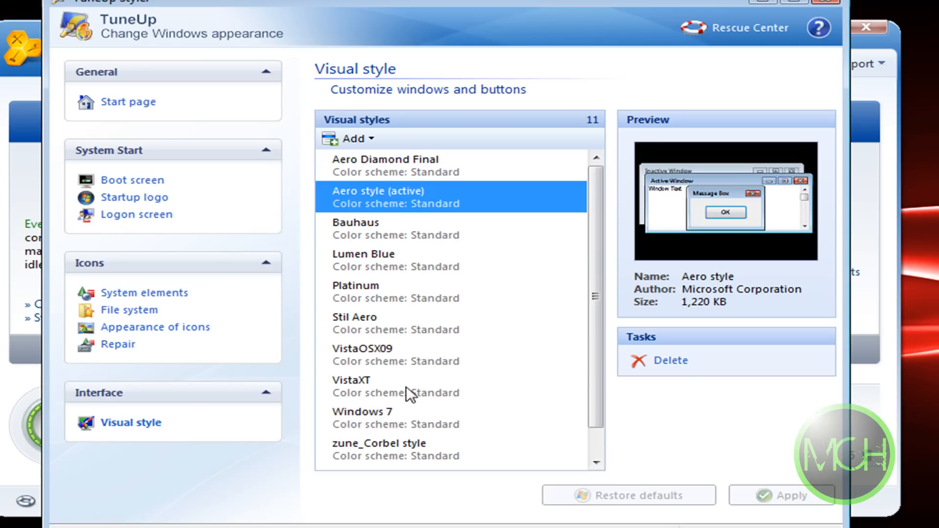
{"action": "mouse_move", "coordinate": [515, 427]}
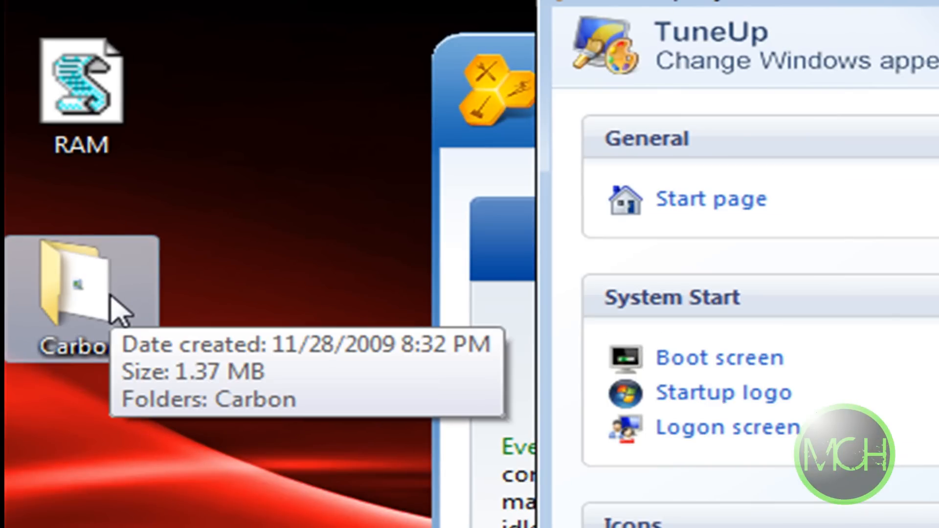
{"action": "mouse_move", "coordinate": [243, 416]}
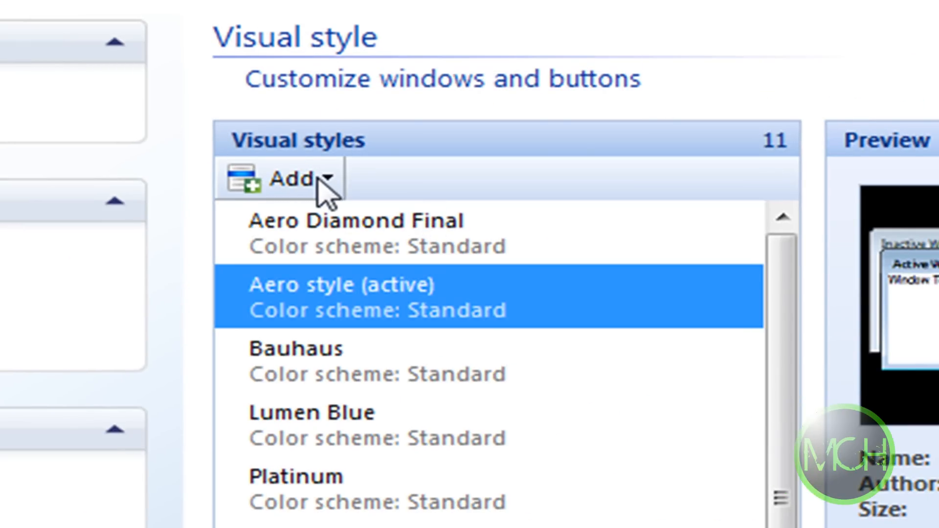
From Add above the Visual styles list, choose 'Load visual style from a file...'.
{"action": "left_click", "coordinate": [325, 179]}
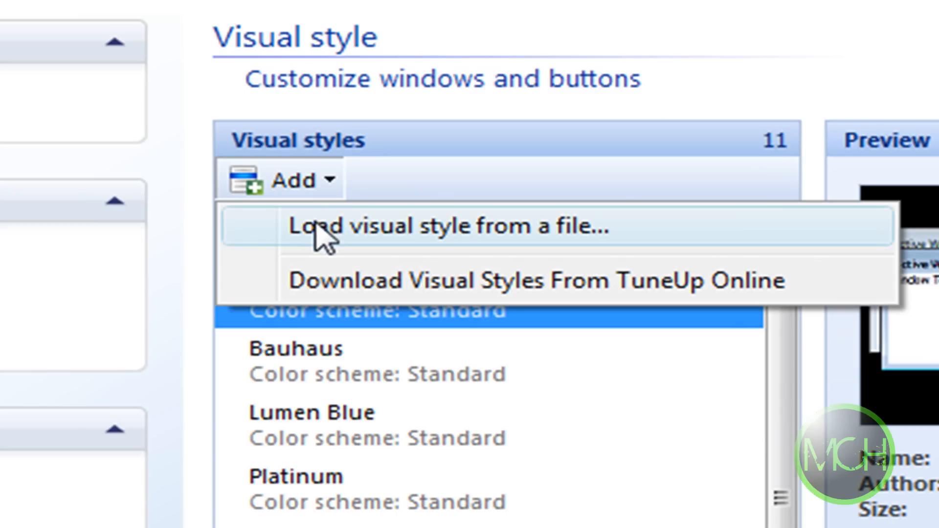
{"action": "left_click", "coordinate": [437, 226]}
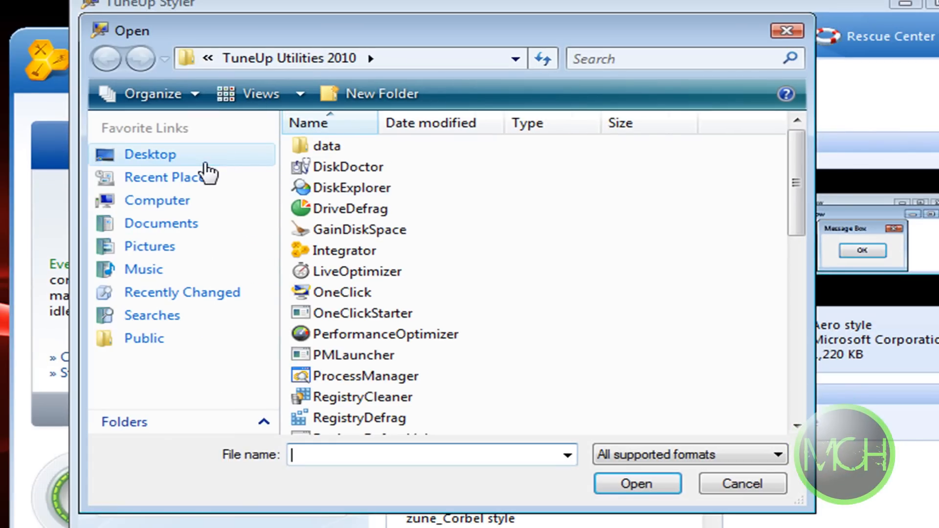
Load the Carbon style file from the Desktop's Carbon folder, making 12 listed styles.
{"action": "left_click", "coordinate": [150, 153]}
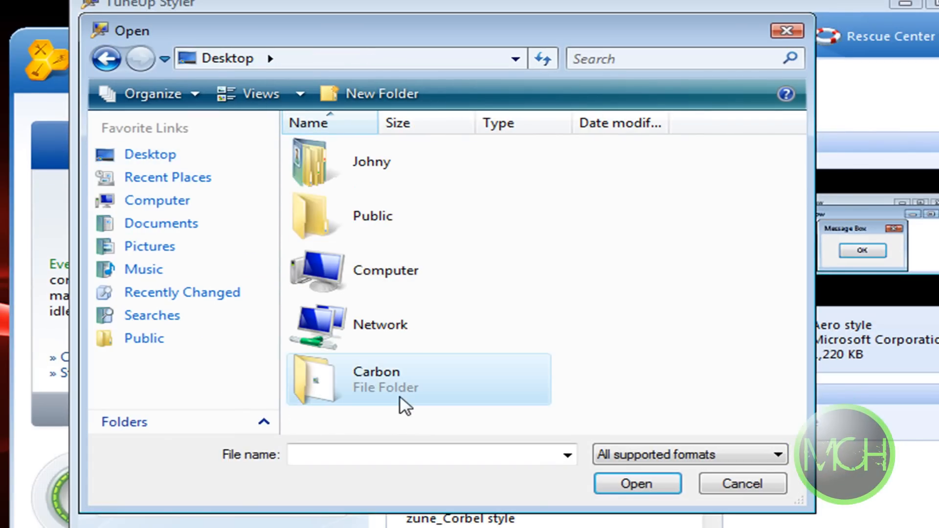
{"action": "double_click", "coordinate": [376, 379]}
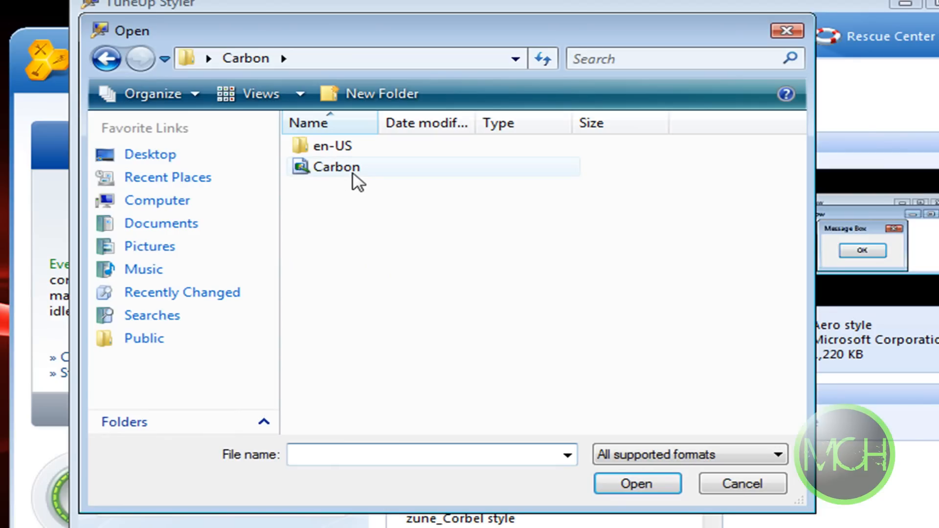
{"action": "double_click", "coordinate": [335, 166]}
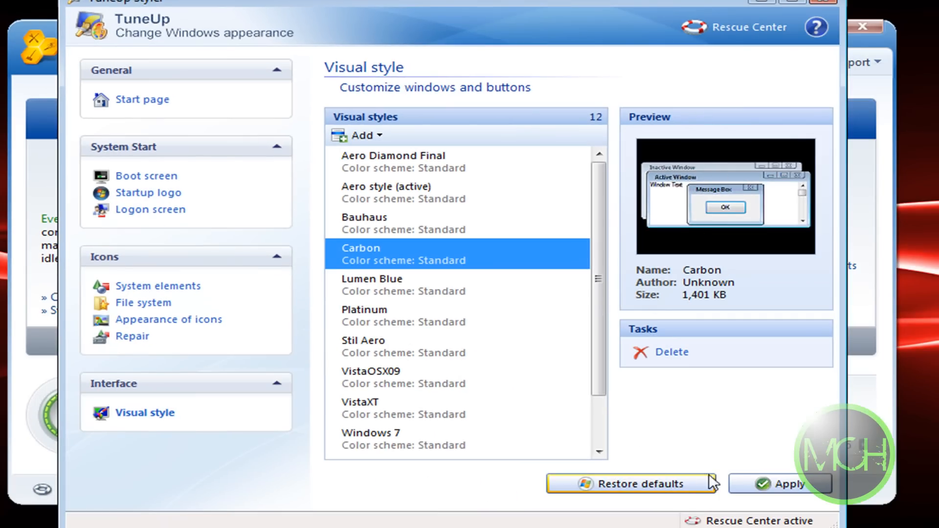
Apply Carbon as the active visual style, confirm the install message, and close TuneUp Styler.
{"action": "left_click", "coordinate": [780, 483]}
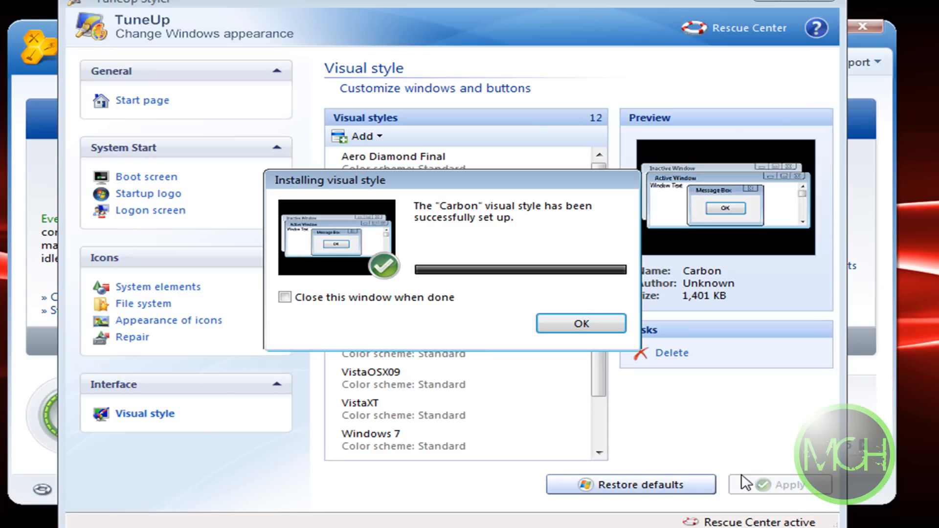
{"action": "left_click", "coordinate": [579, 323]}
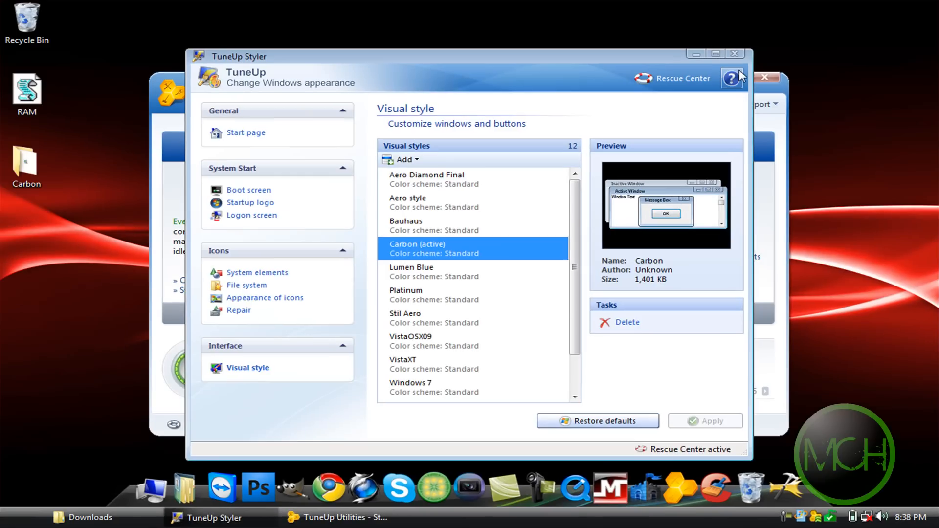
{"action": "left_click", "coordinate": [734, 53]}
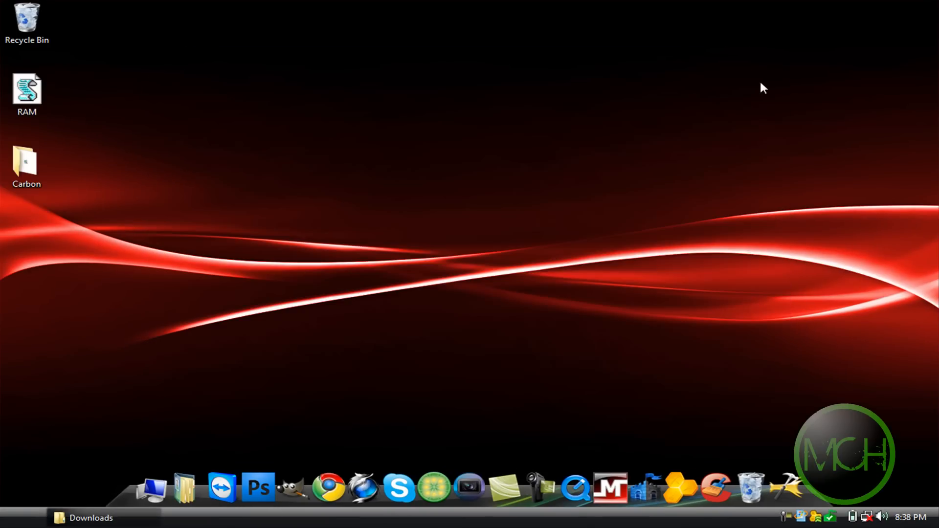